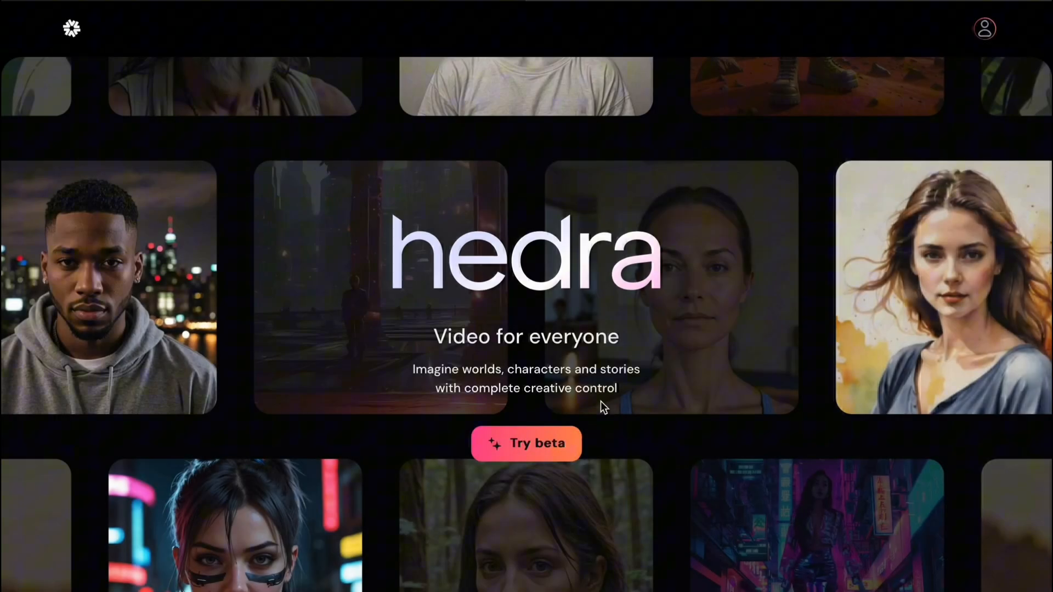
- Enter the Hedra beta workspace and look through the Community Spotlight videos
left_click(526, 443)
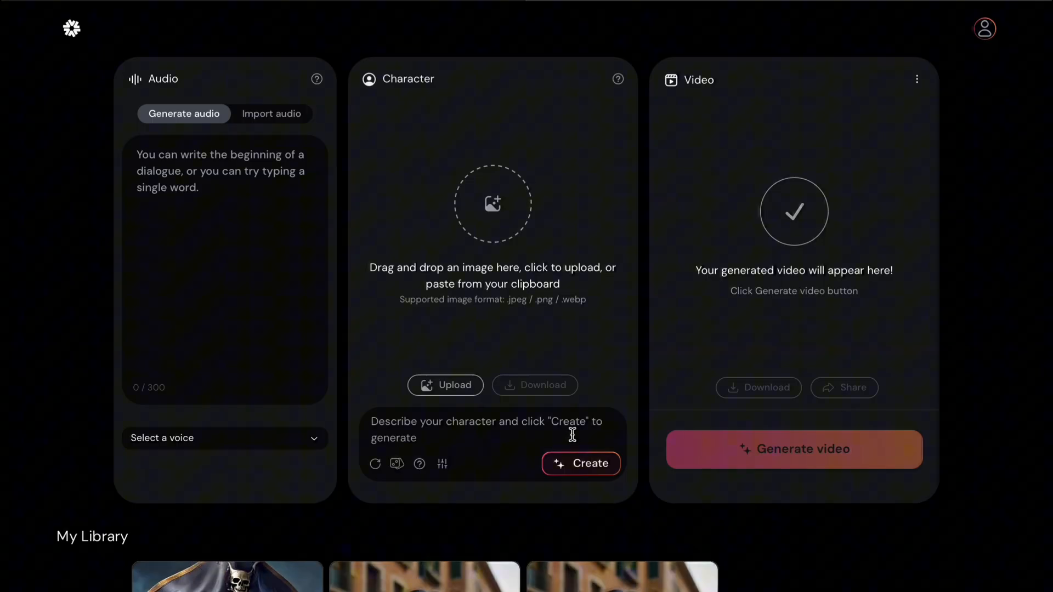
scroll("down", 3)
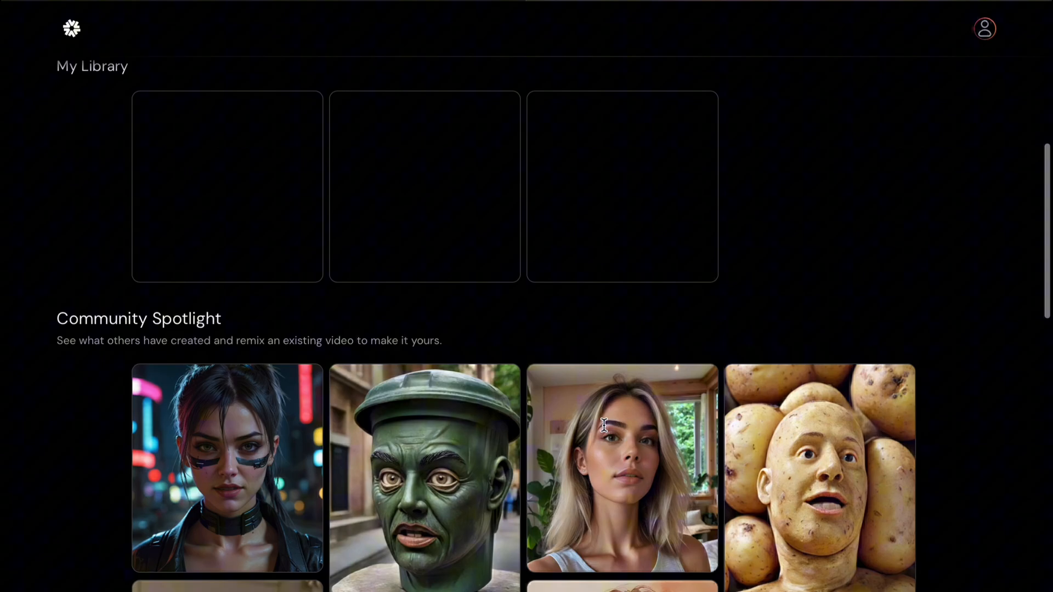
scroll("down", 3)
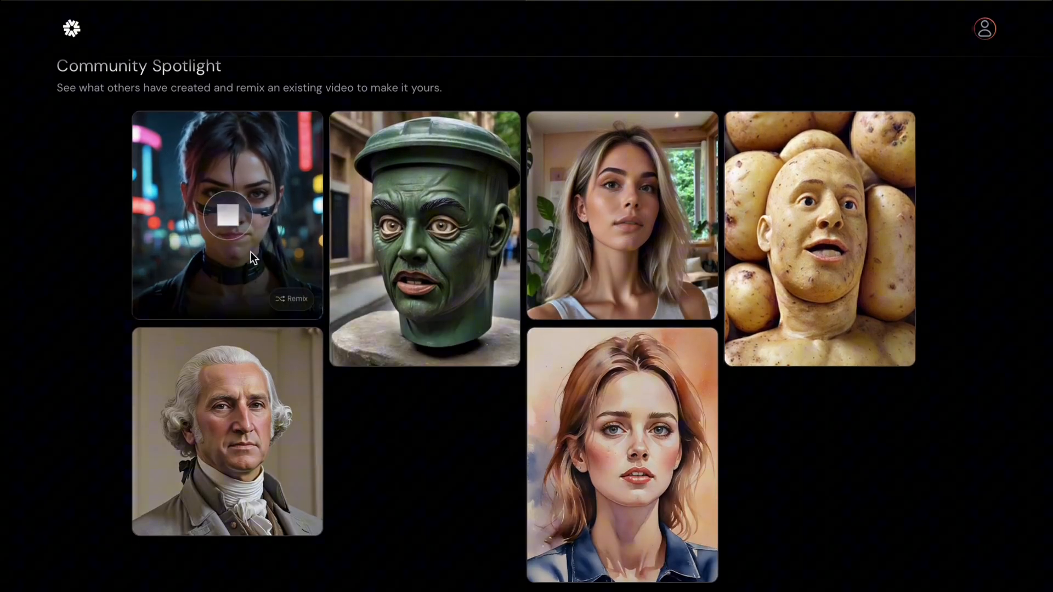
mouse_move(411, 488)
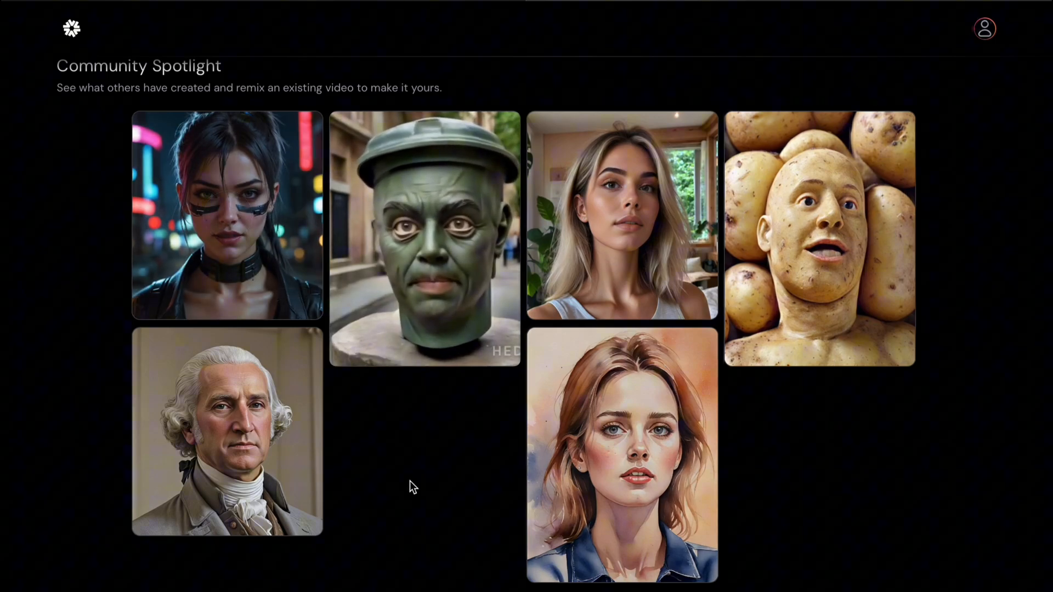
mouse_move(819, 241)
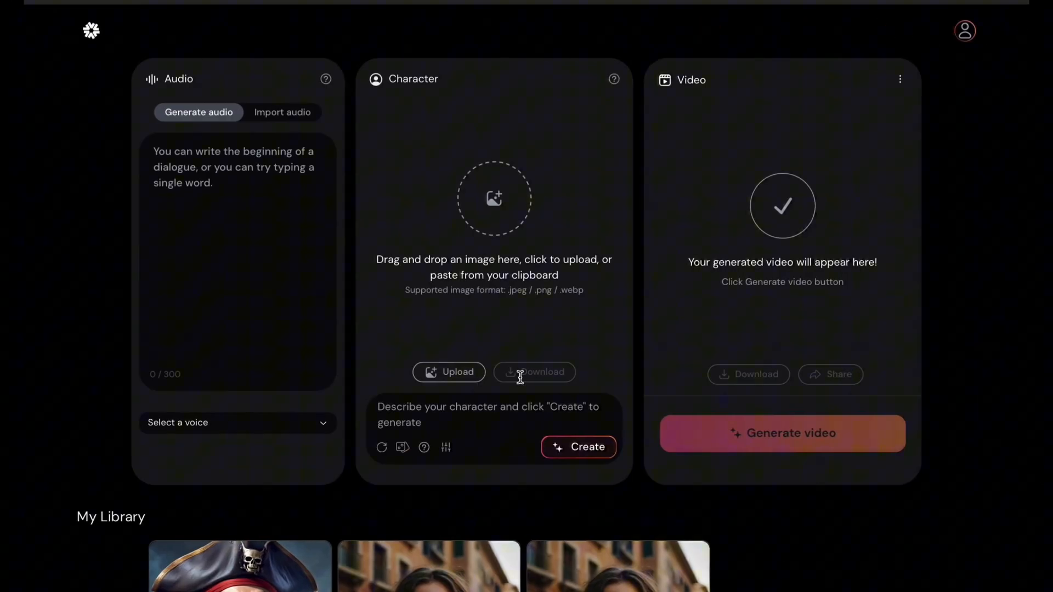
mouse_move(286, 121)
type("Hey, little buddy! Ever wonder why the ocean is salty? It's because I sprinkled it with my awesomeness. You're welcome!")
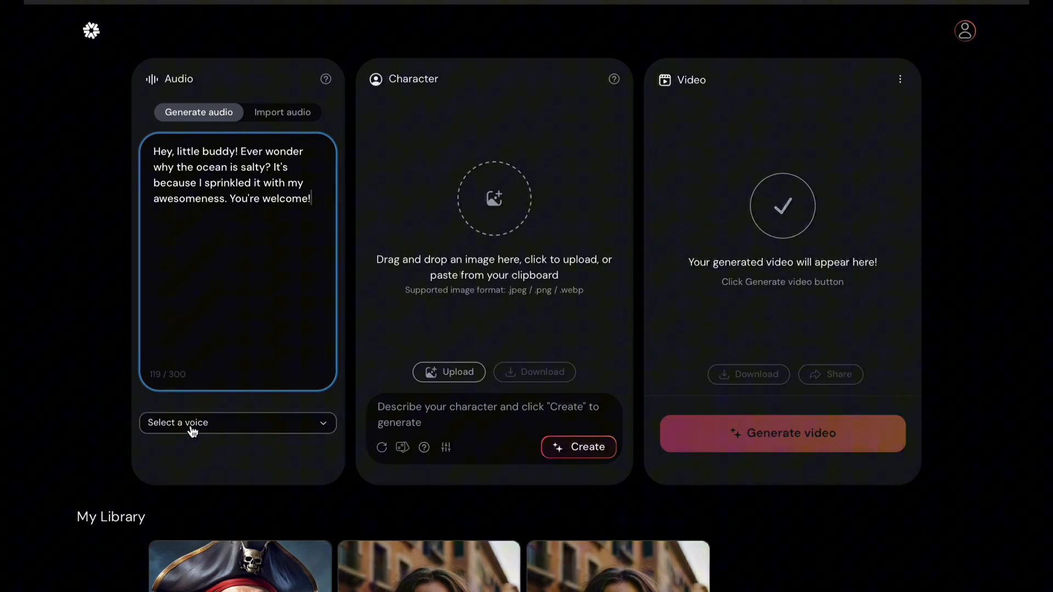
- Choose the voice Ryan for the salty-ocean dialogue line
left_click(237, 422)
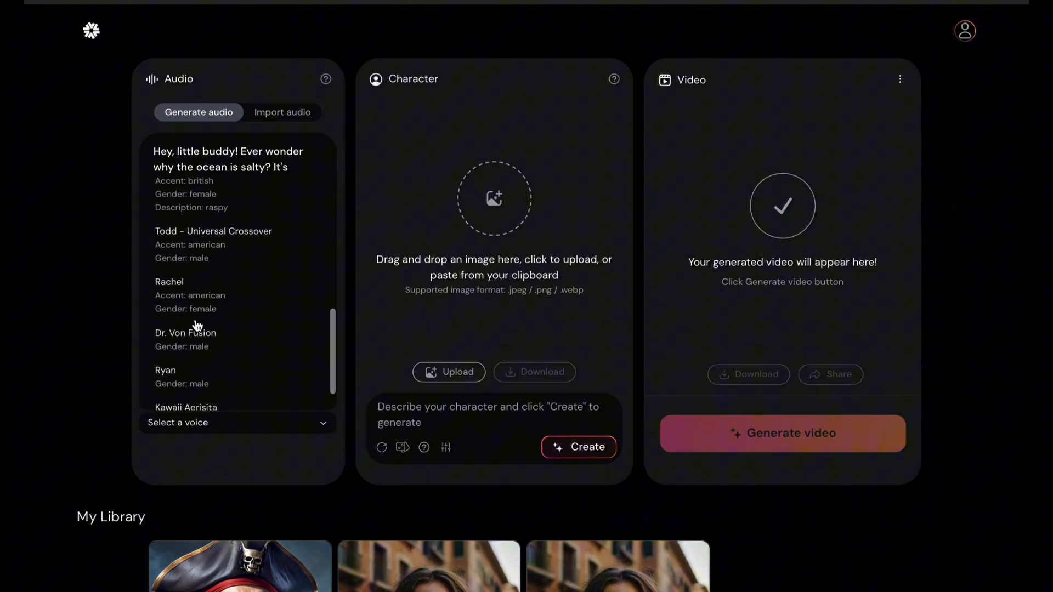
left_click(166, 370)
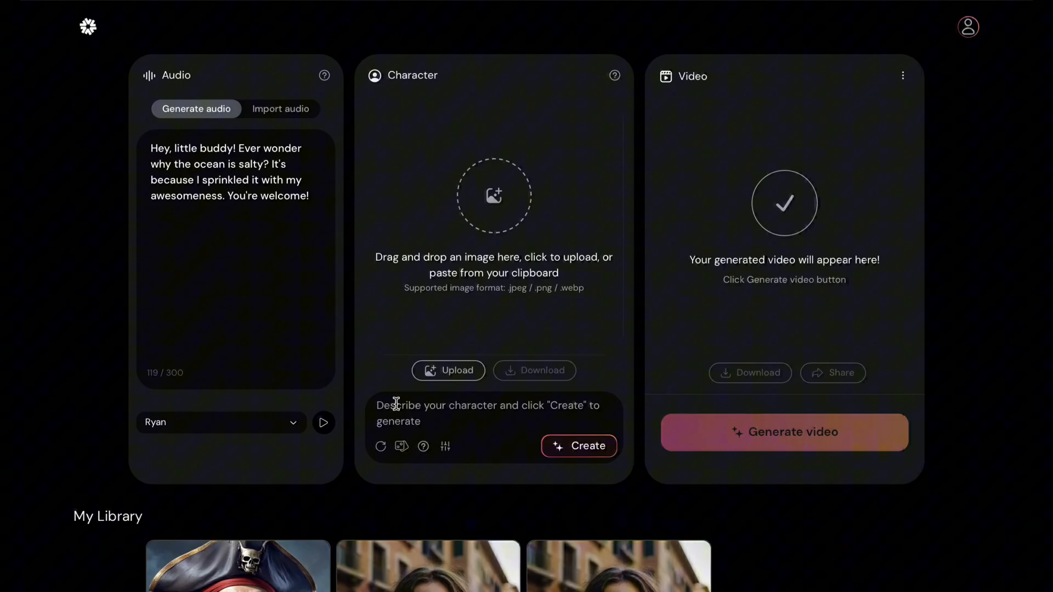
- Create a character described as an island guy from Hawaii like Maui from Moana and generate his talking video
type("An island guy from hawaii that looks like Maui from Moana")
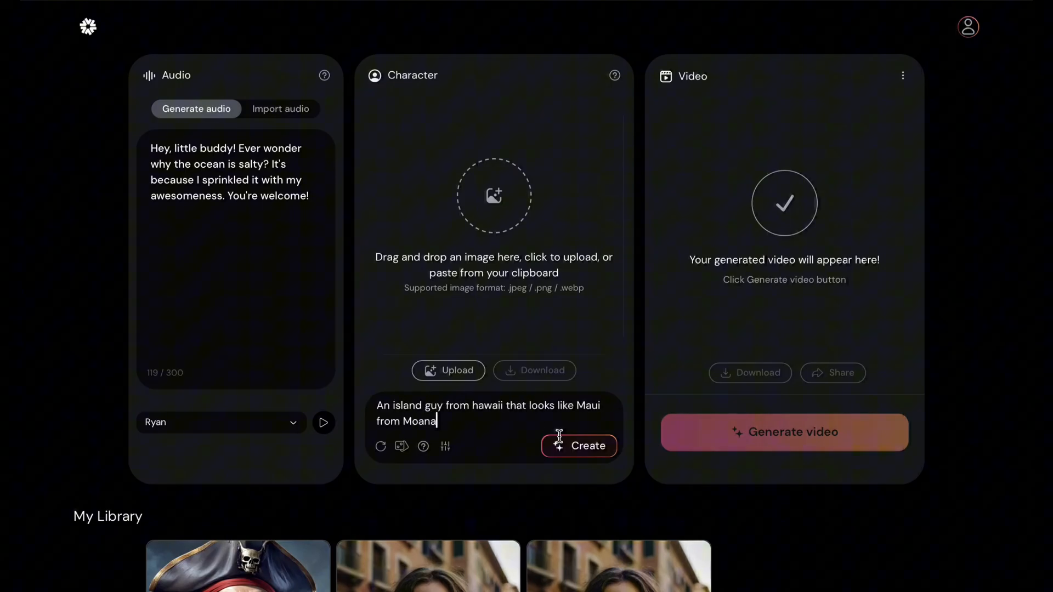
left_click(578, 446)
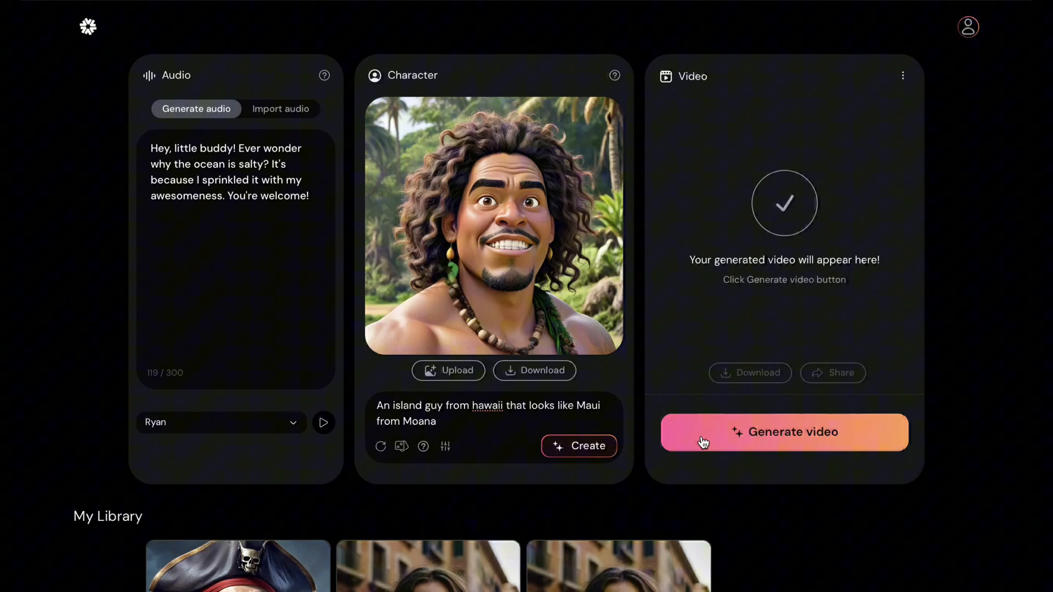
left_click(783, 432)
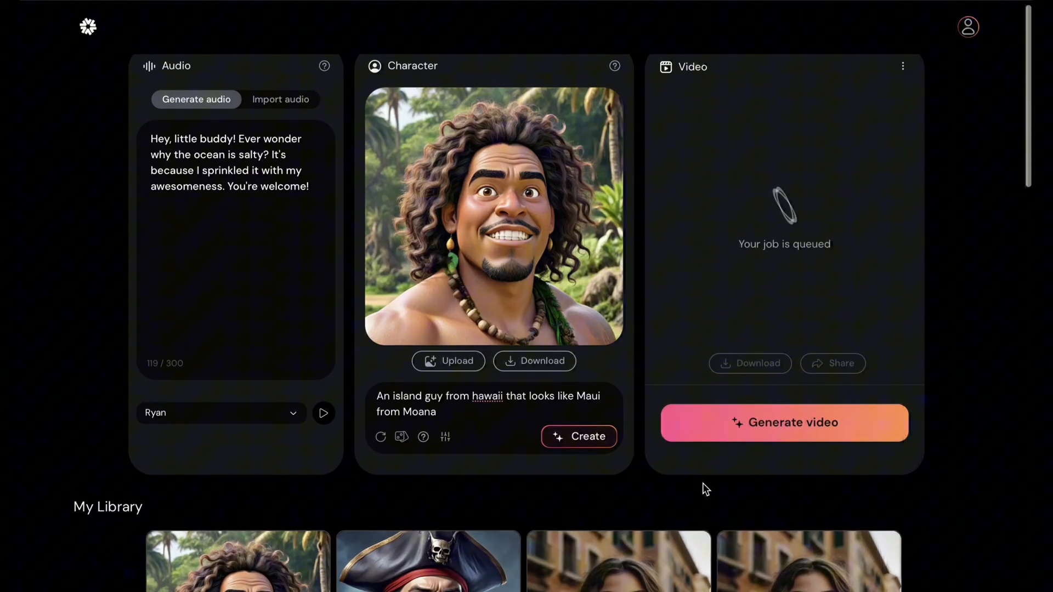
scroll("down", 3)
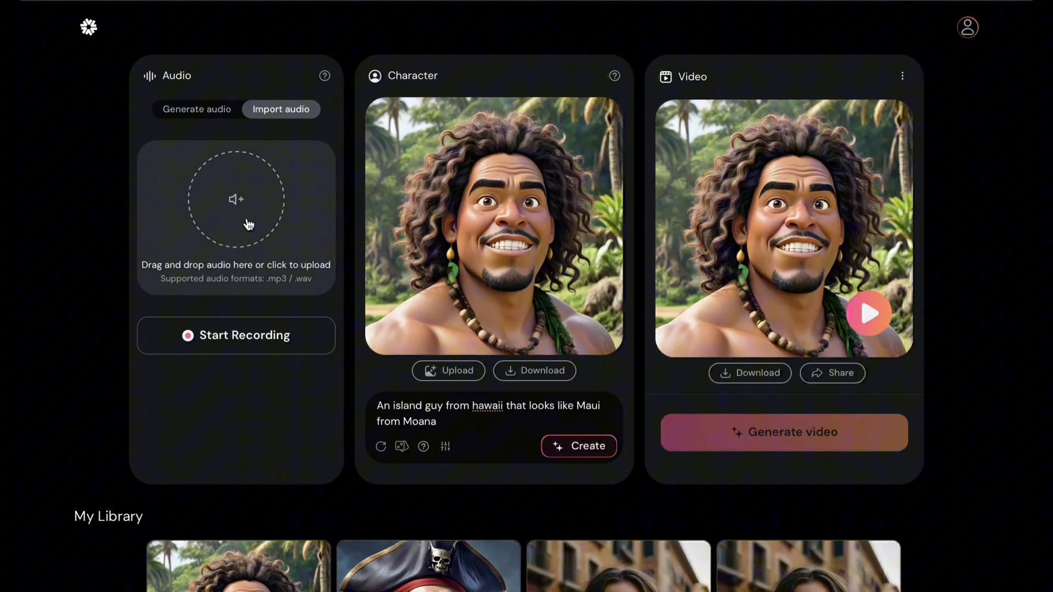
- Upload an audio file from Downloads as the character's imported audio track
left_click(236, 198)
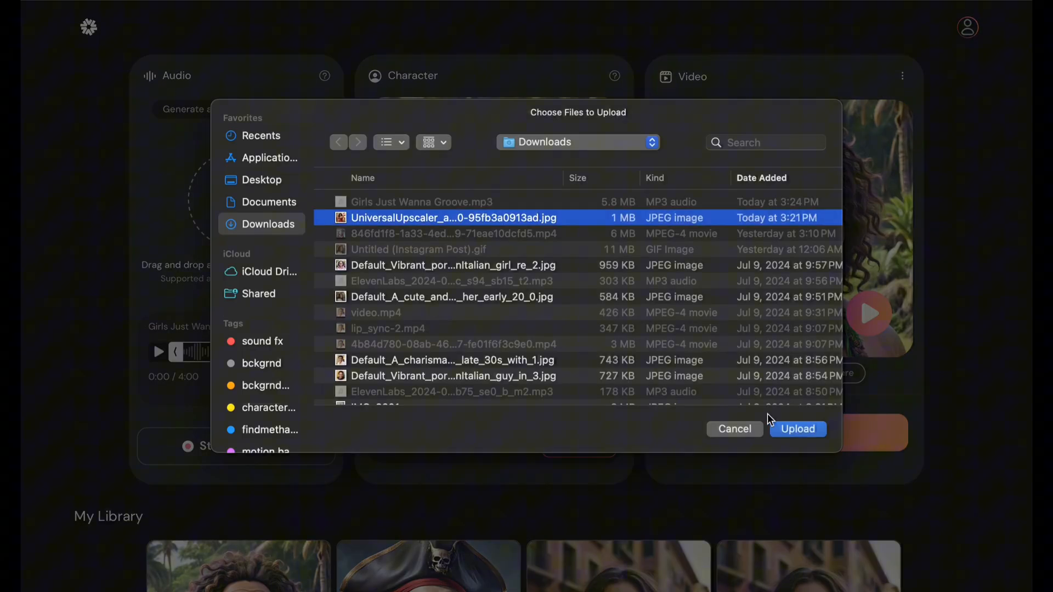
left_click(797, 429)
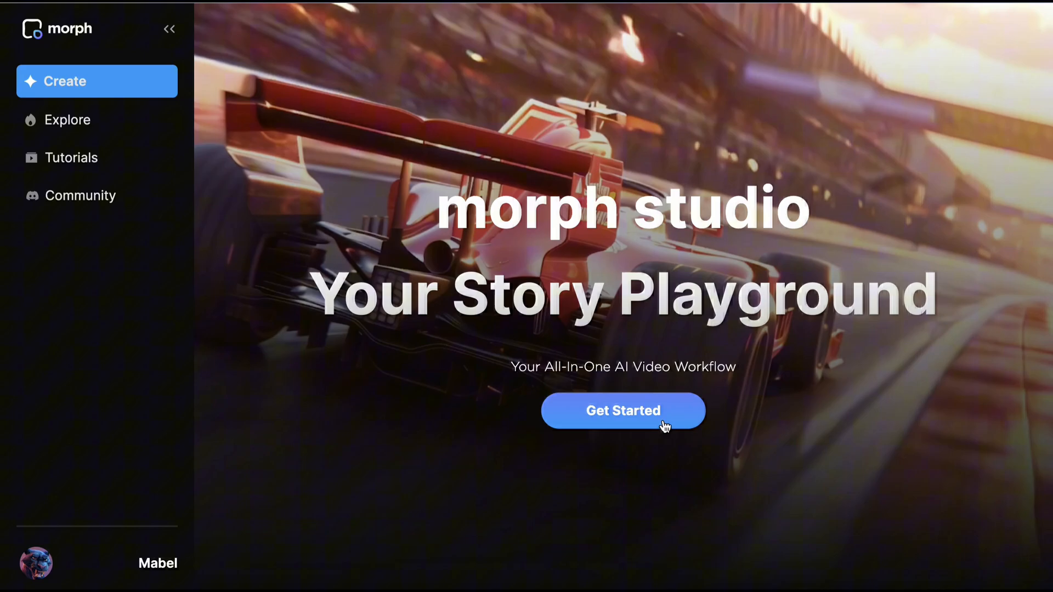
- Create a new Morph Studio project with a 1:1 square aspect ratio
left_click(623, 411)
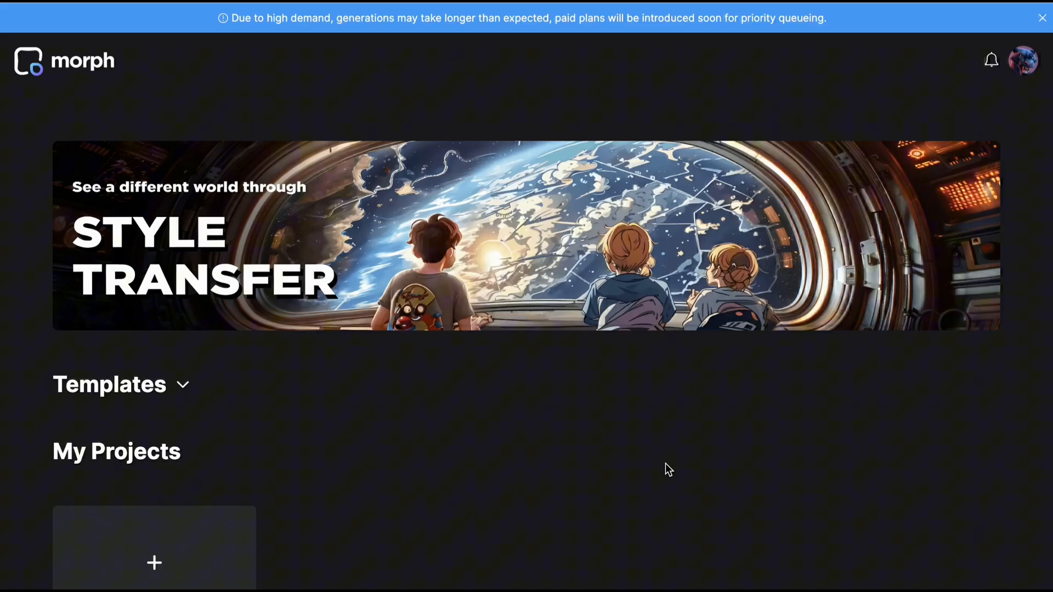
left_click(153, 547)
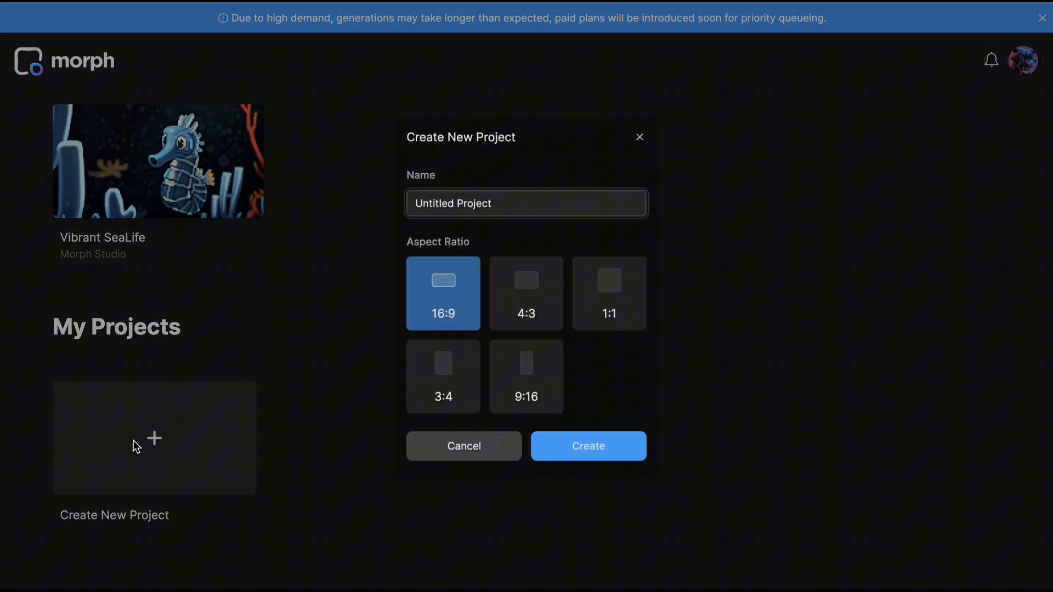
left_click(609, 293)
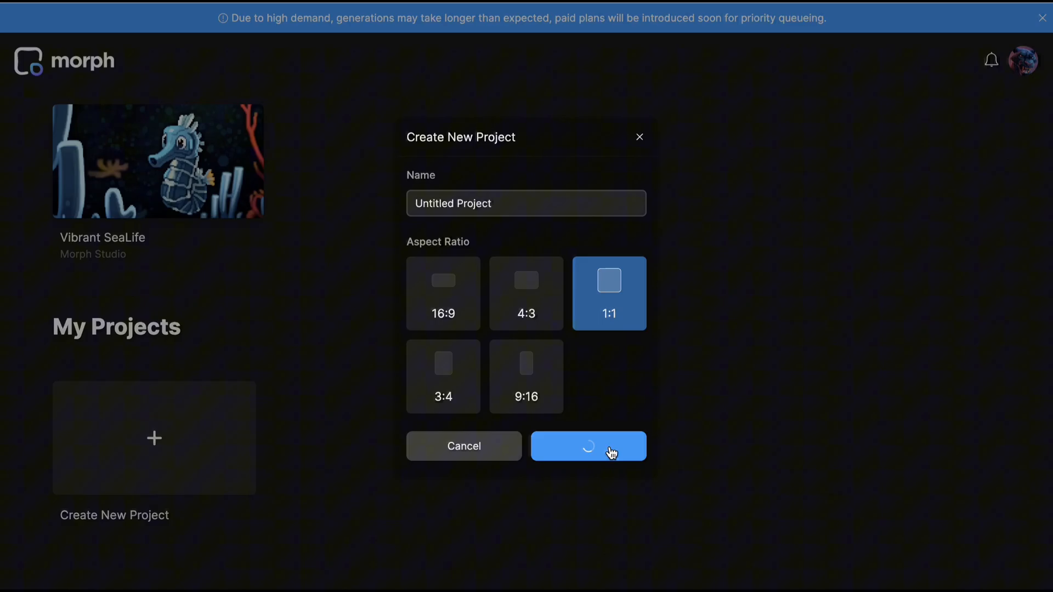
left_click(588, 446)
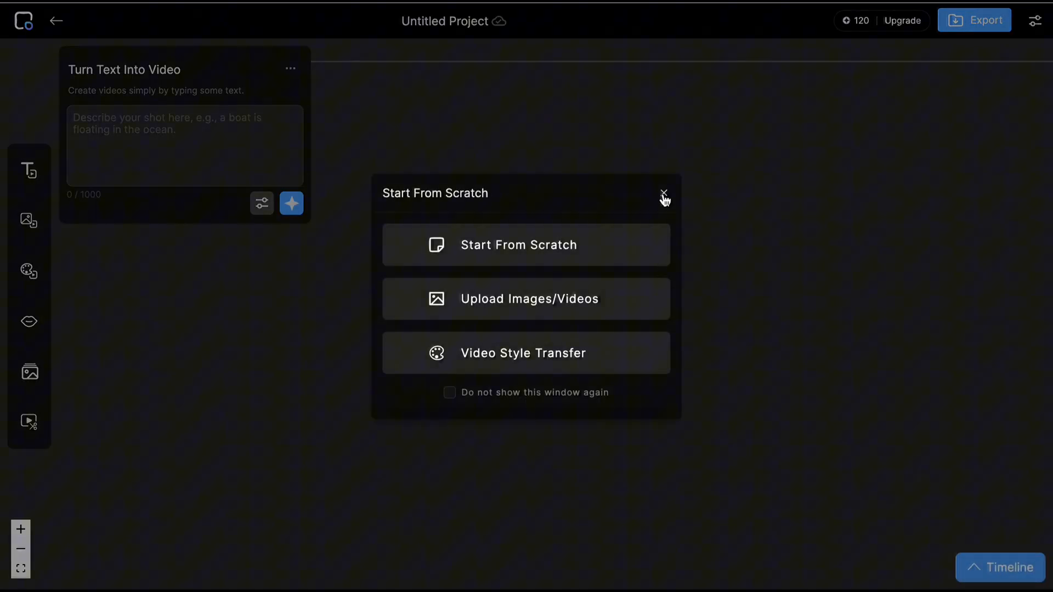
- Add an Animate Your Image shot and remove the Turn Text Into Video shot
left_click(664, 196)
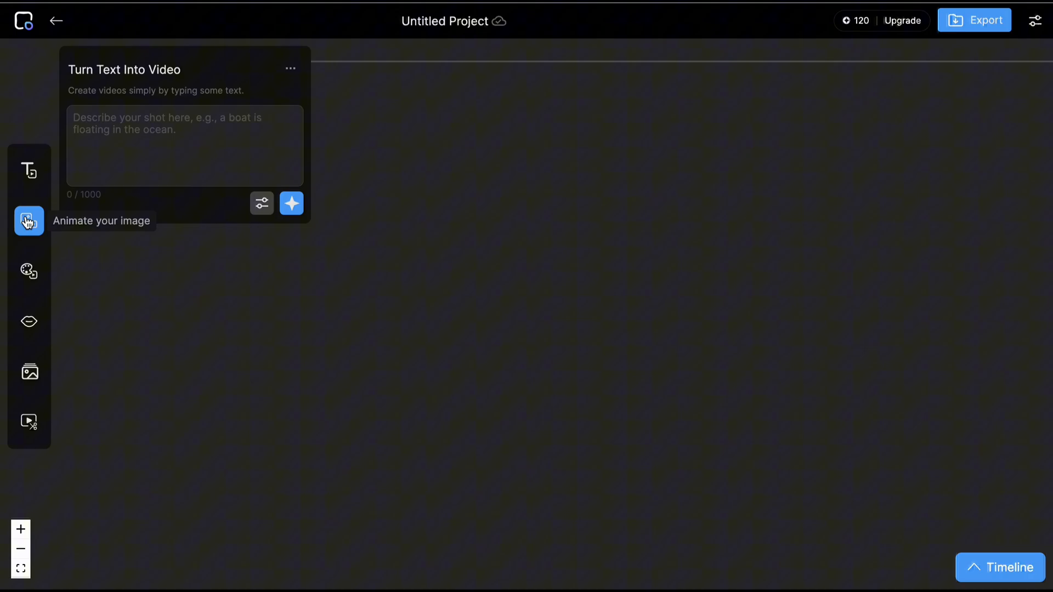
left_click(28, 222)
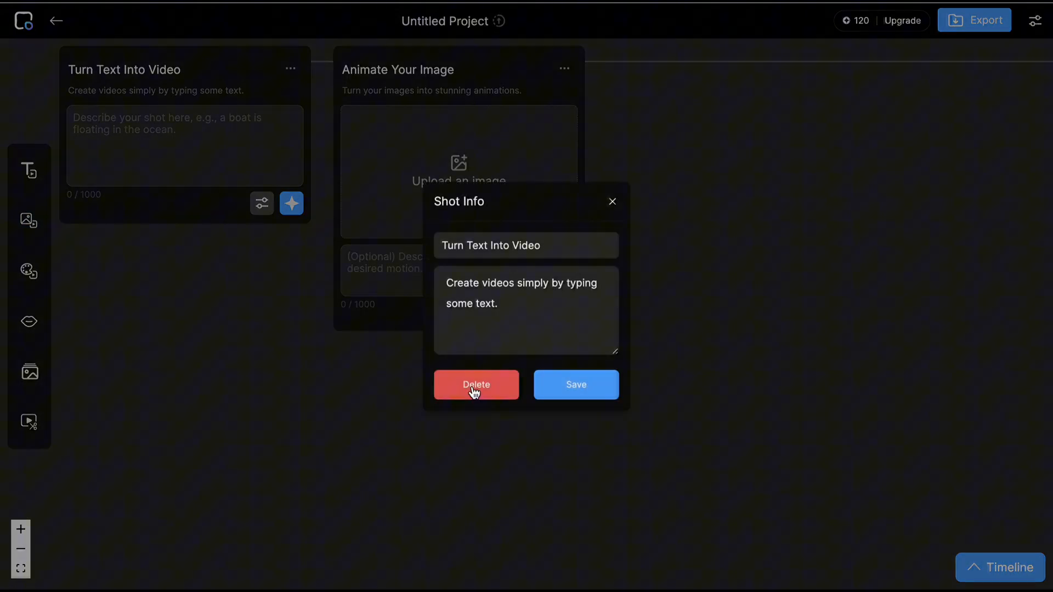
left_click(475, 384)
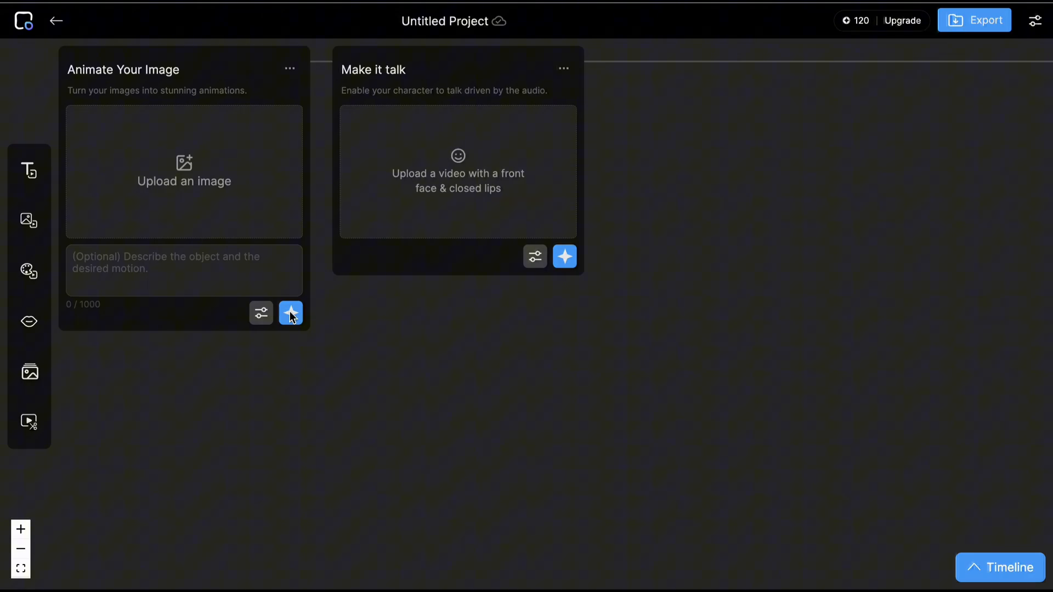
mouse_move(259, 205)
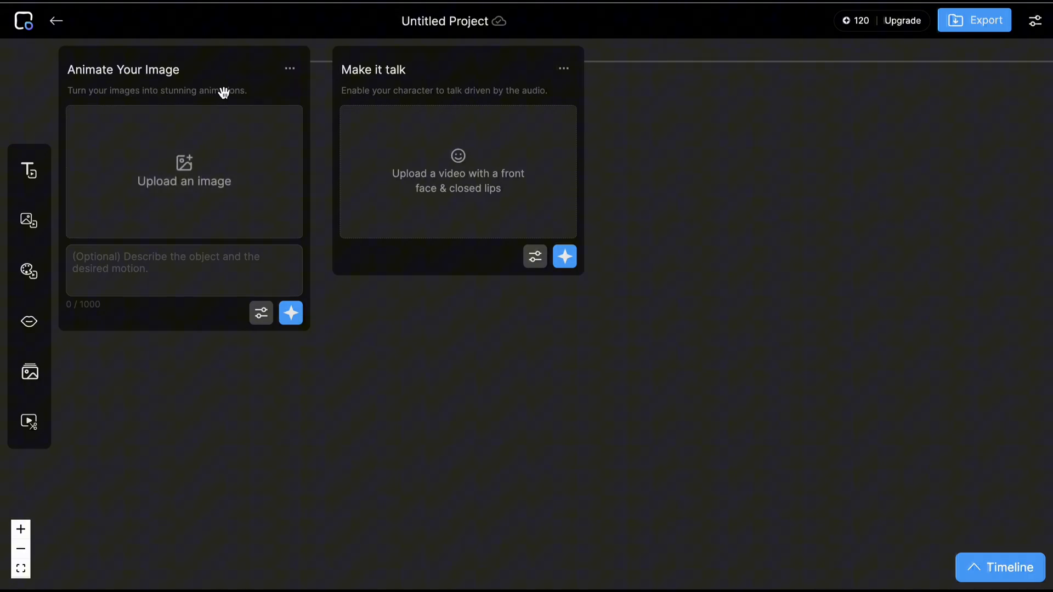
mouse_move(458, 154)
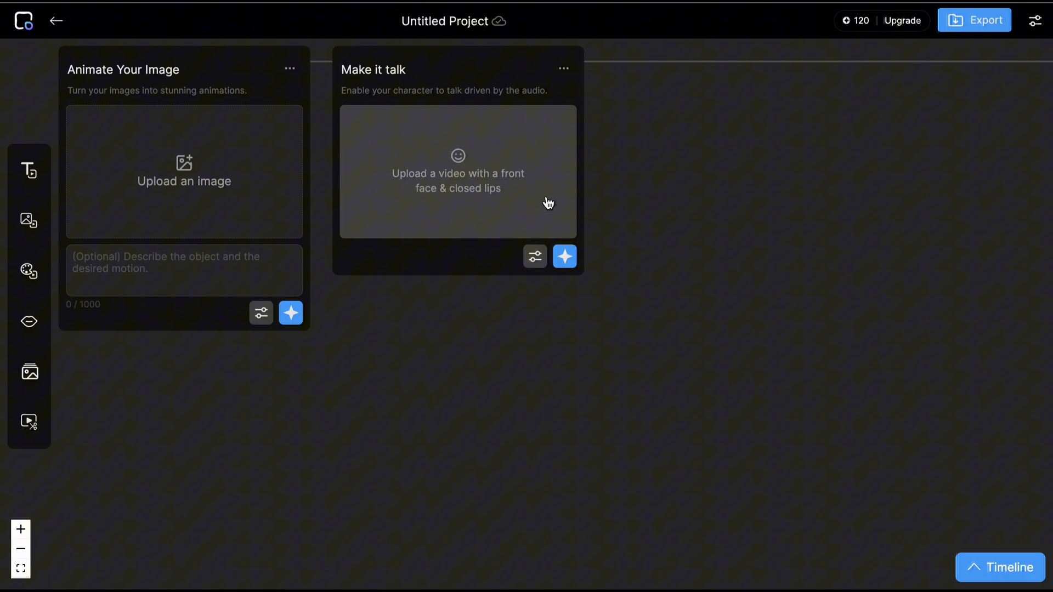
mouse_move(486, 336)
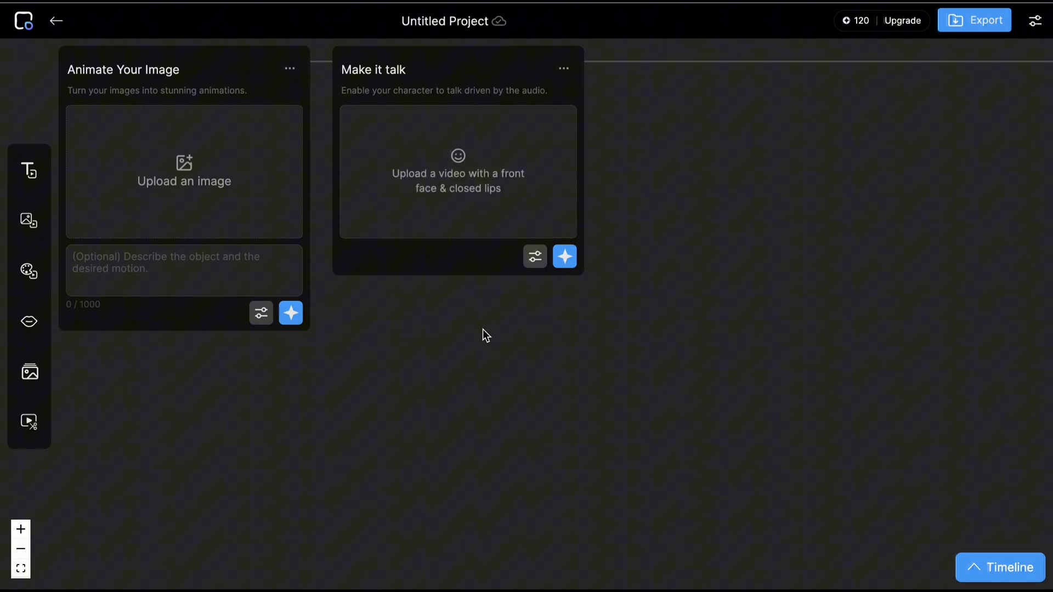
mouse_move(448, 395)
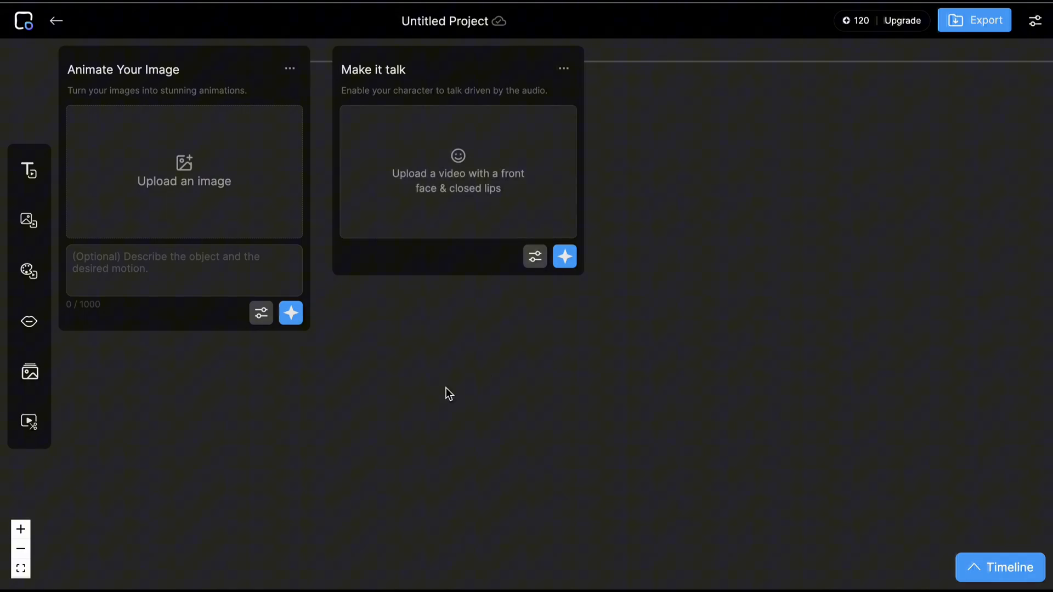
mouse_move(215, 193)
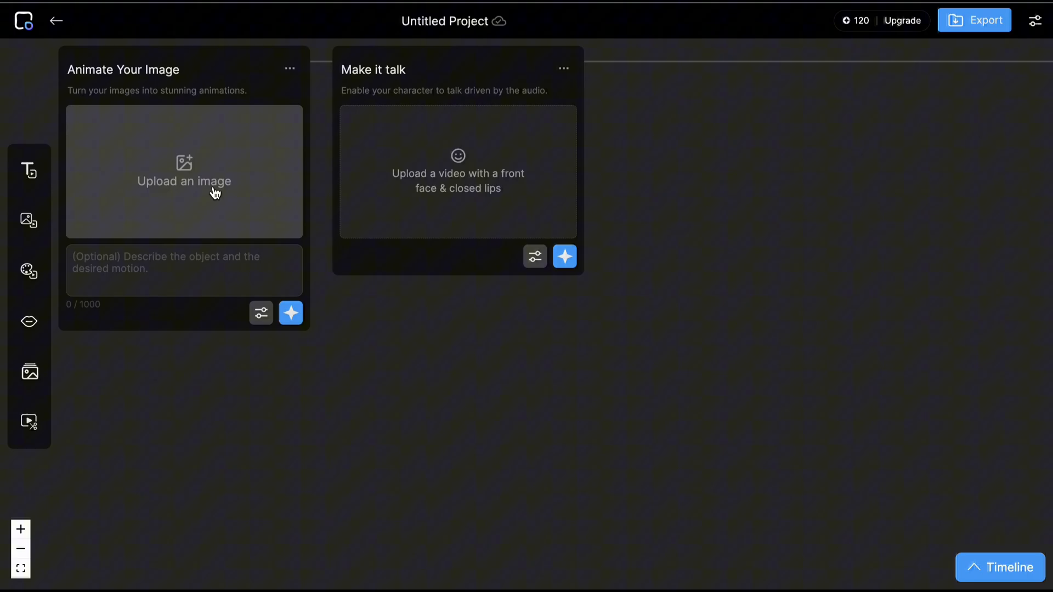
- Load the hooded girl portrait to animate and keep the camera static
left_click(183, 180)
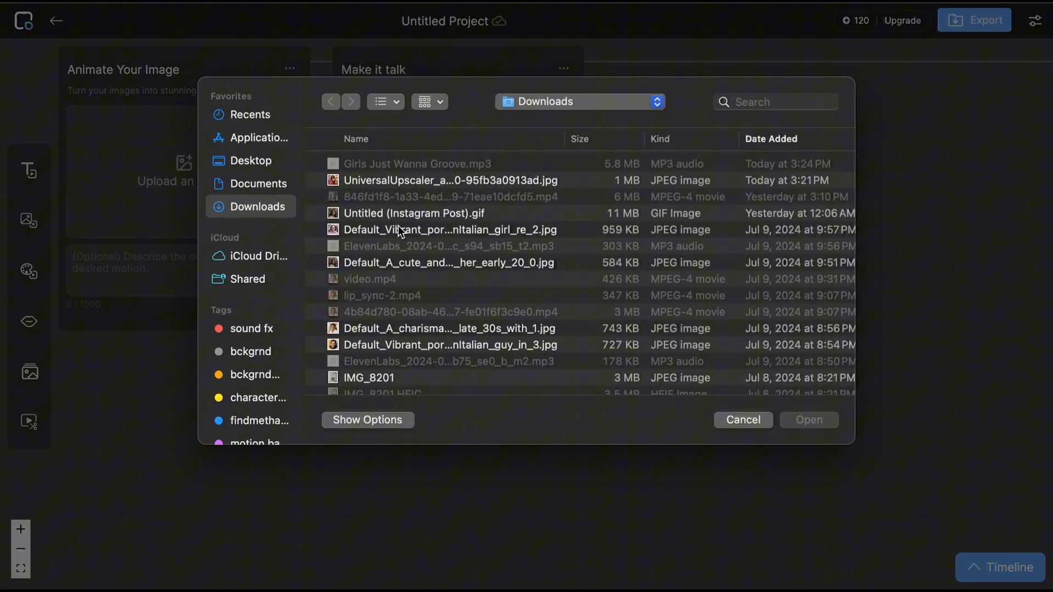
left_click(743, 420)
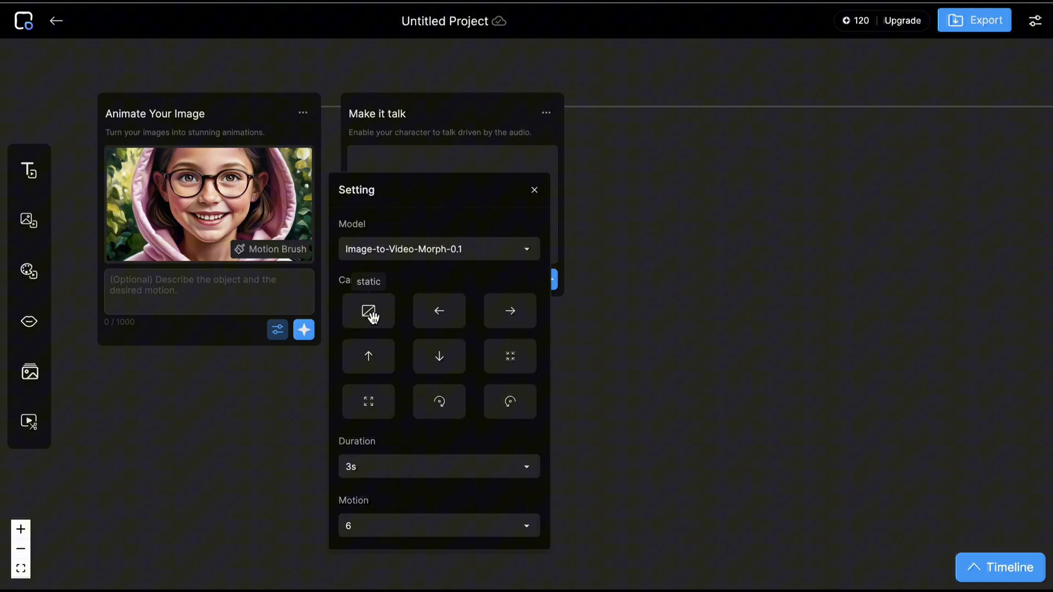
left_click(438, 468)
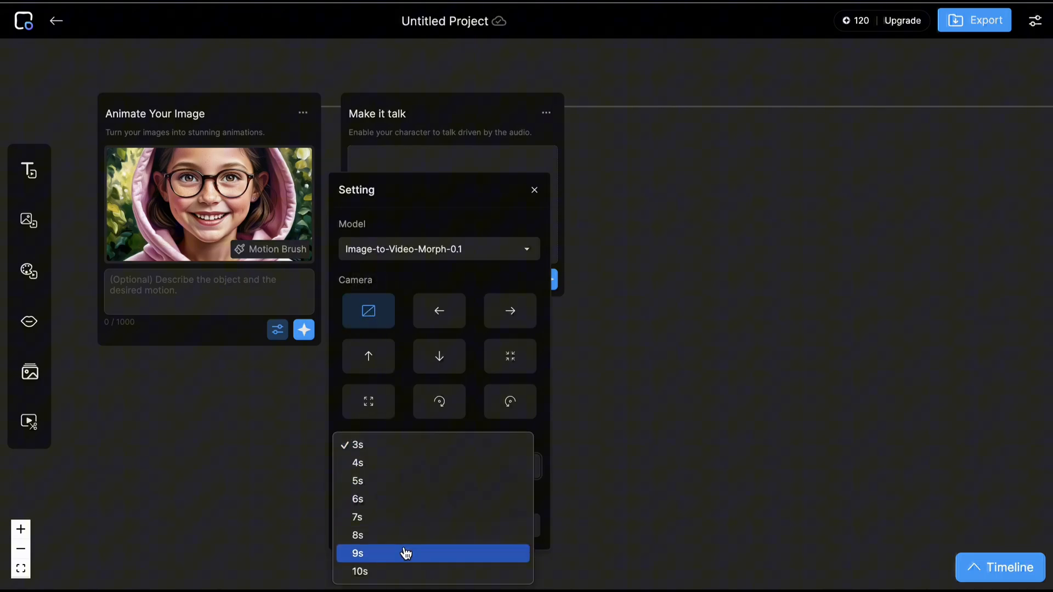
left_click(355, 445)
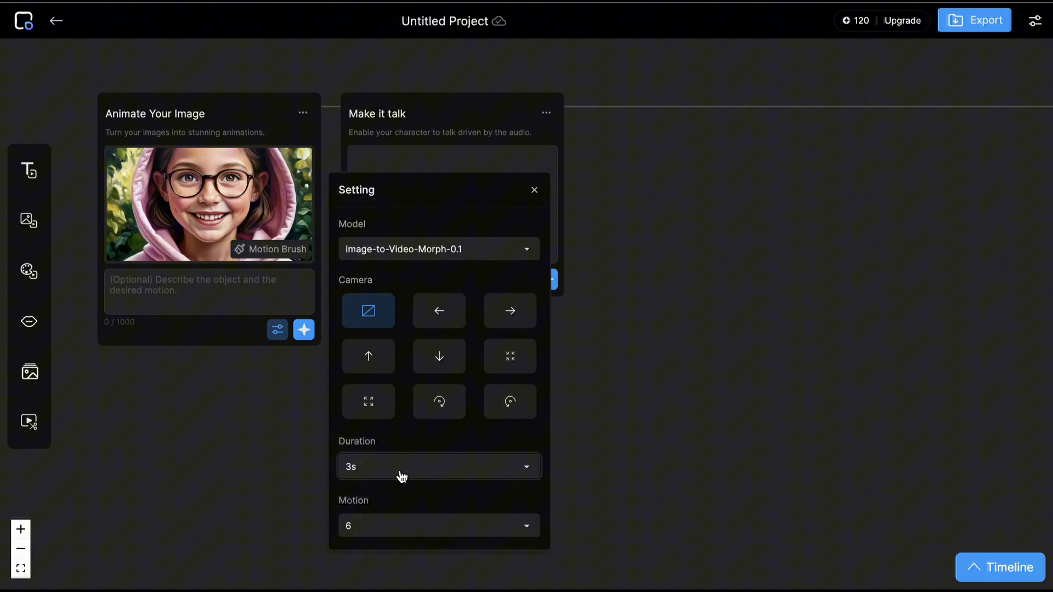
- Set duration 4 seconds and motion strength 4, then generate the animated clip
left_click(439, 526)
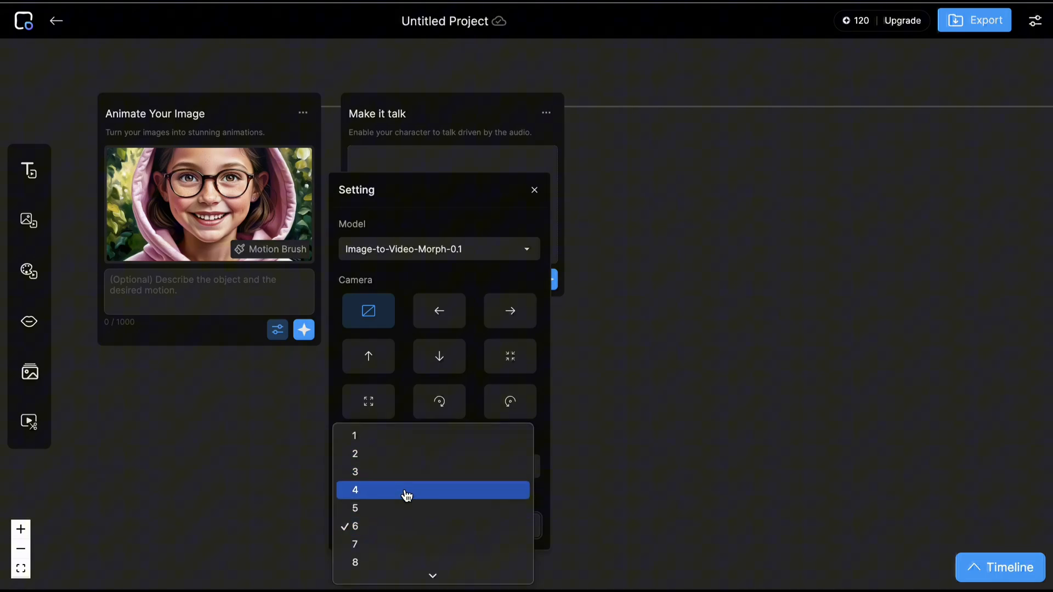
left_click(355, 489)
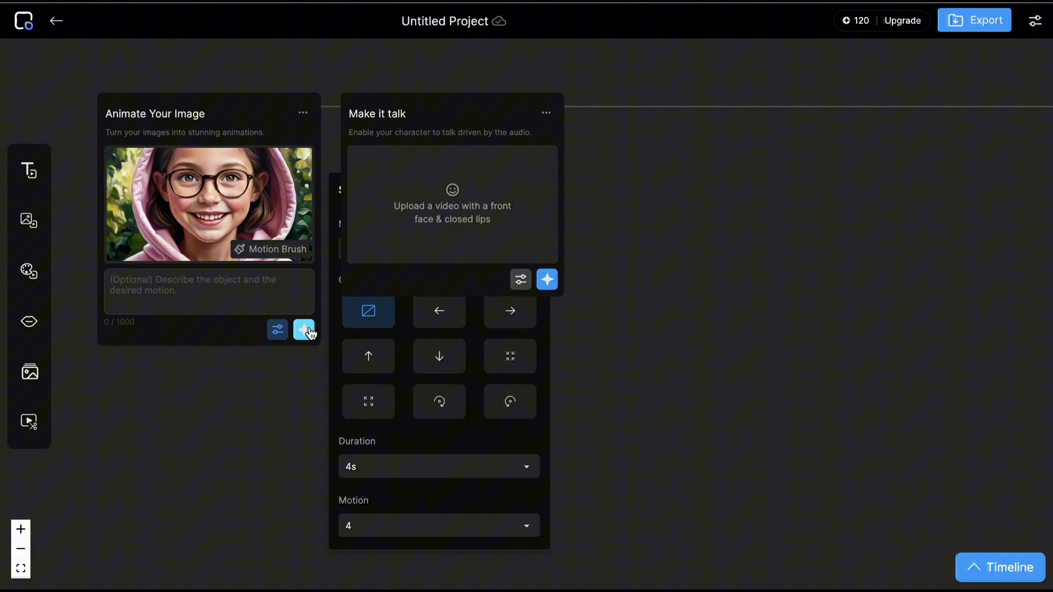
left_click(304, 330)
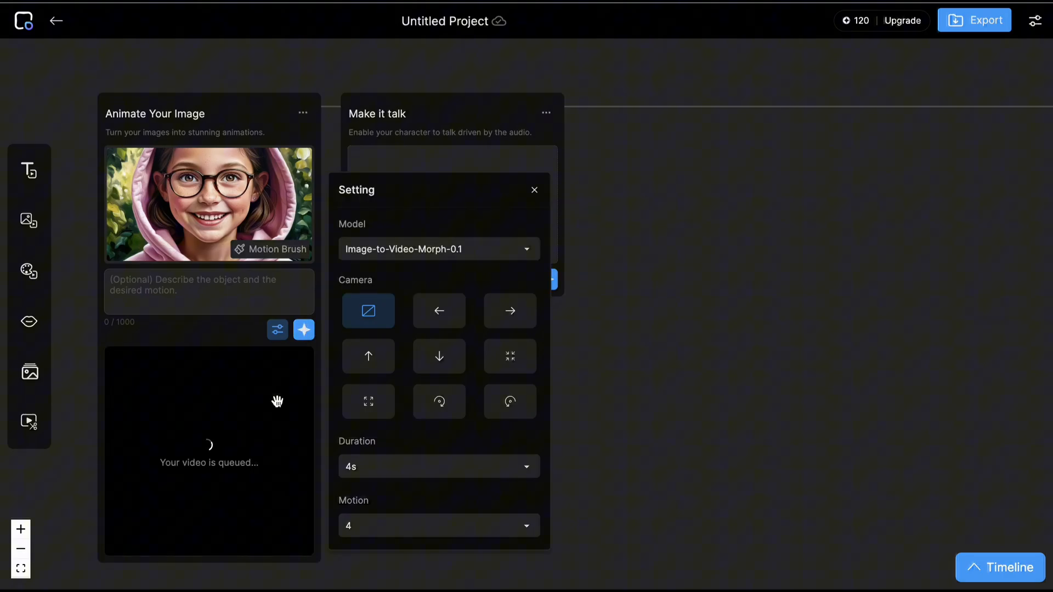
left_click(534, 189)
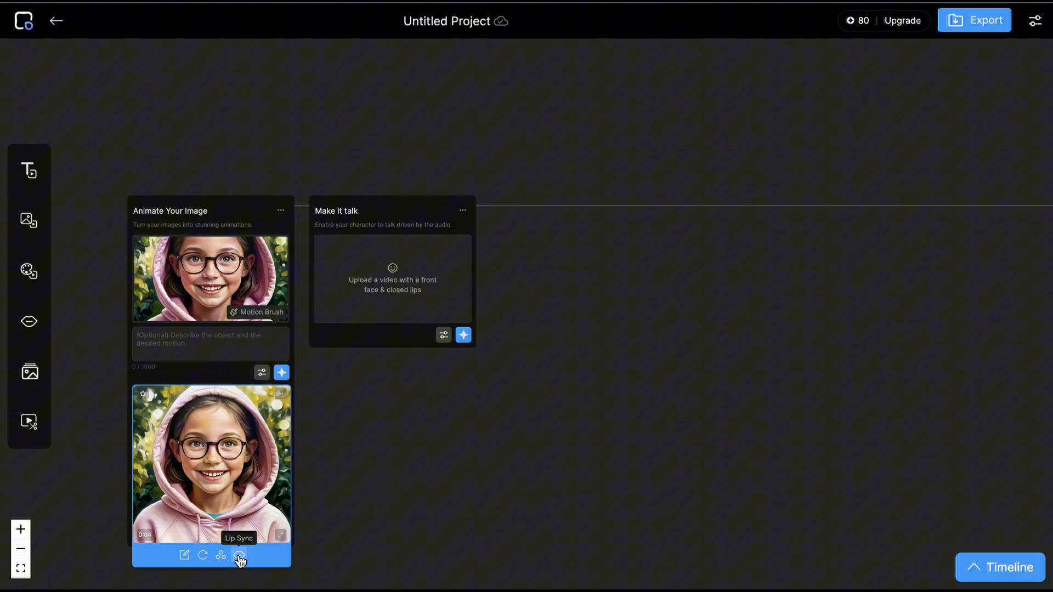
- Lip-sync the girl clip to the uploaded ElevenLabs voice recording
left_click(239, 555)
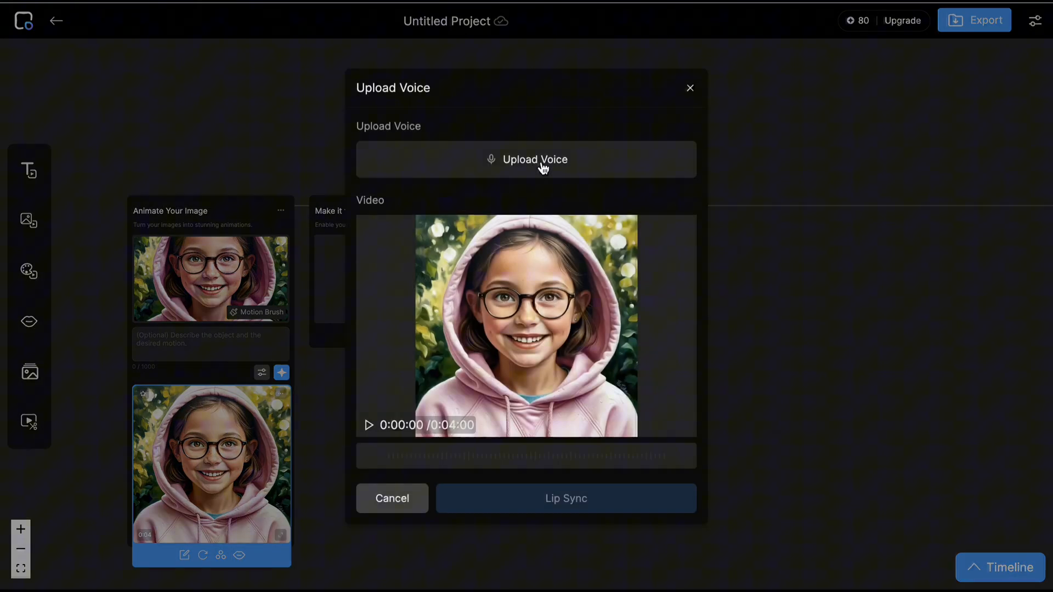
left_click(526, 159)
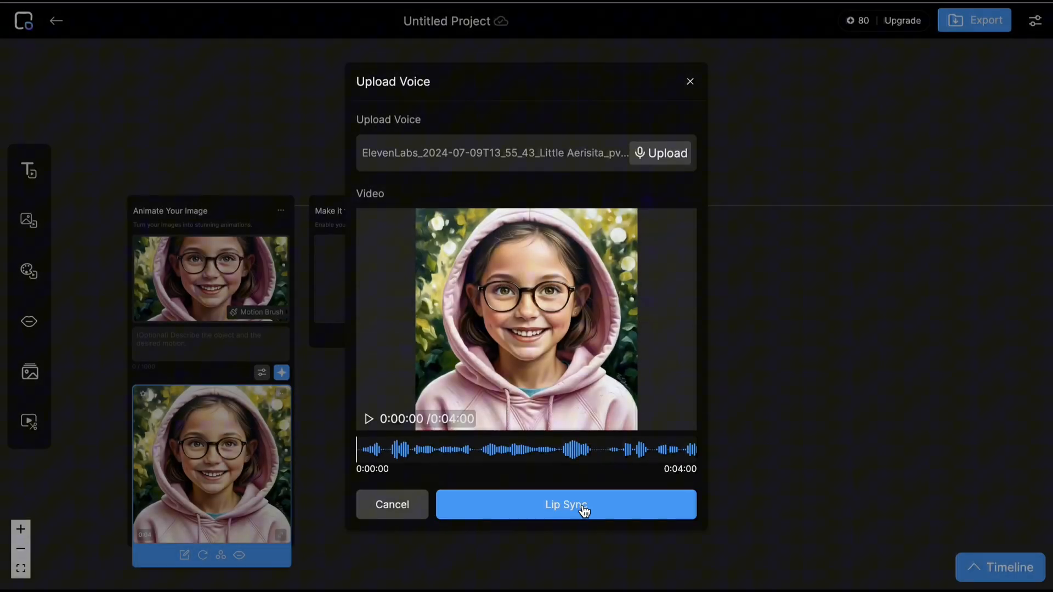
left_click(566, 505)
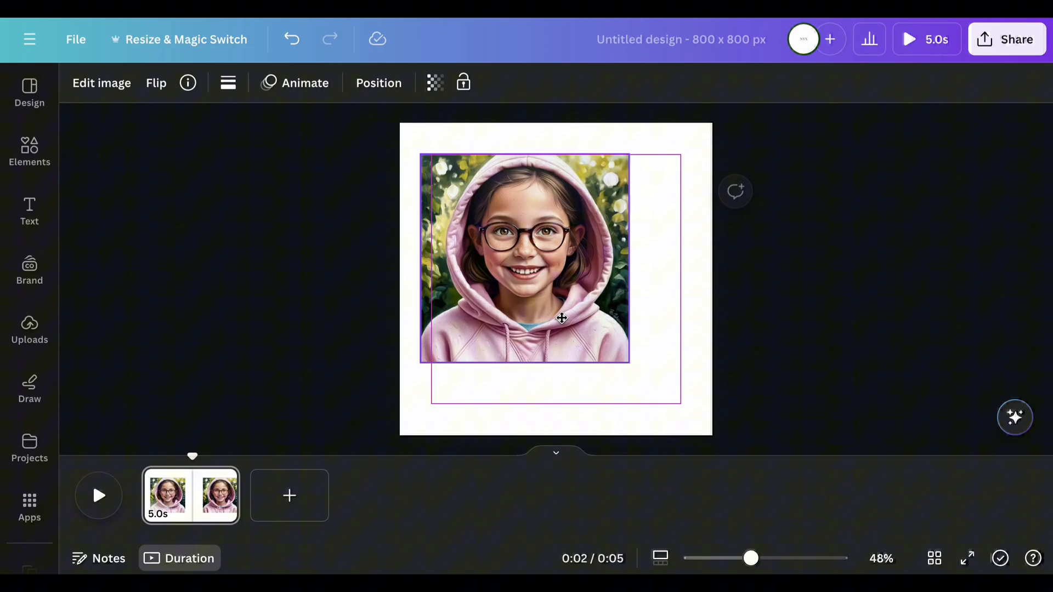
- Position the girl video on the 800 × 800 px Canva page
left_click_drag(627, 363, 712, 435)
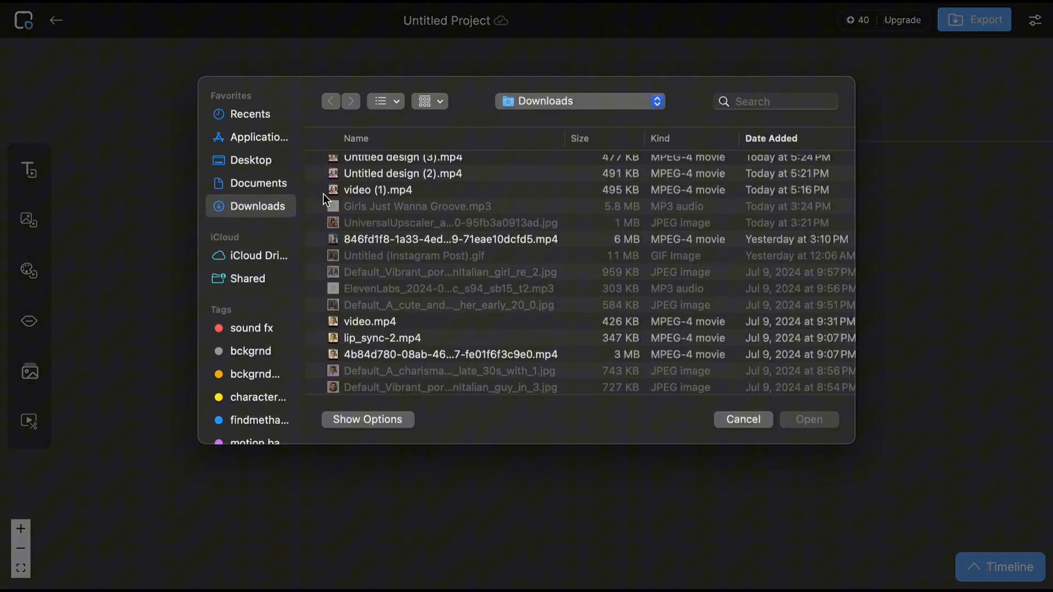
- Make Untitled design (3).mp4 talk with the uploaded voice recording and generate the result
left_click(403, 164)
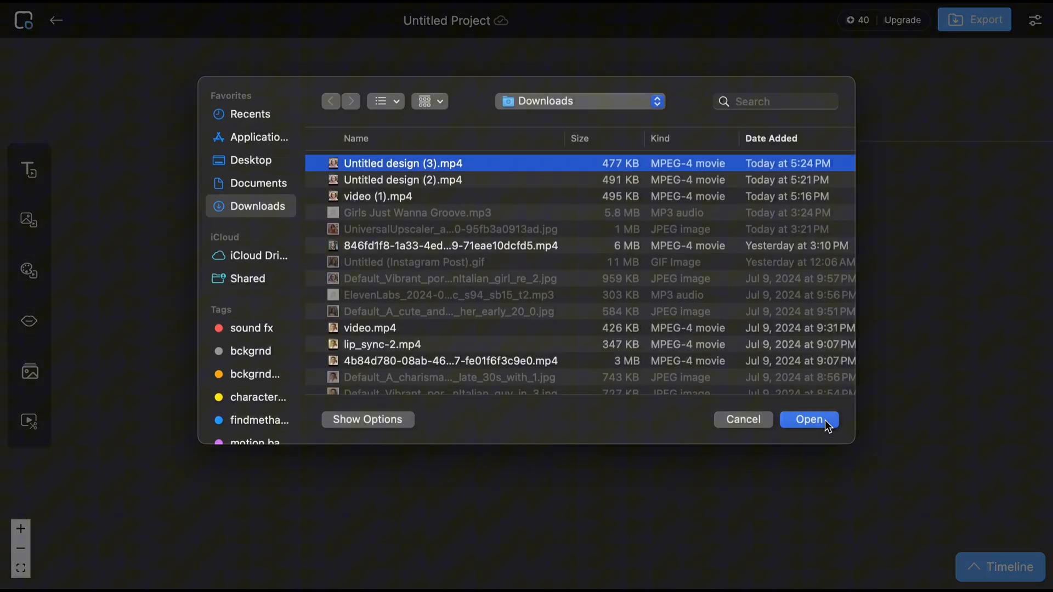
left_click(809, 420)
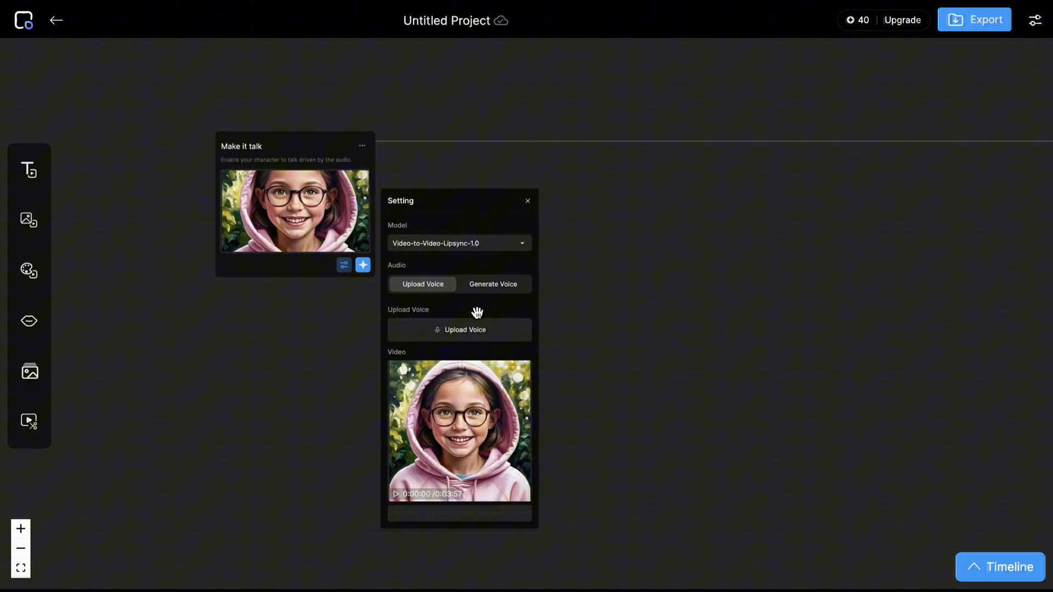
left_click(465, 330)
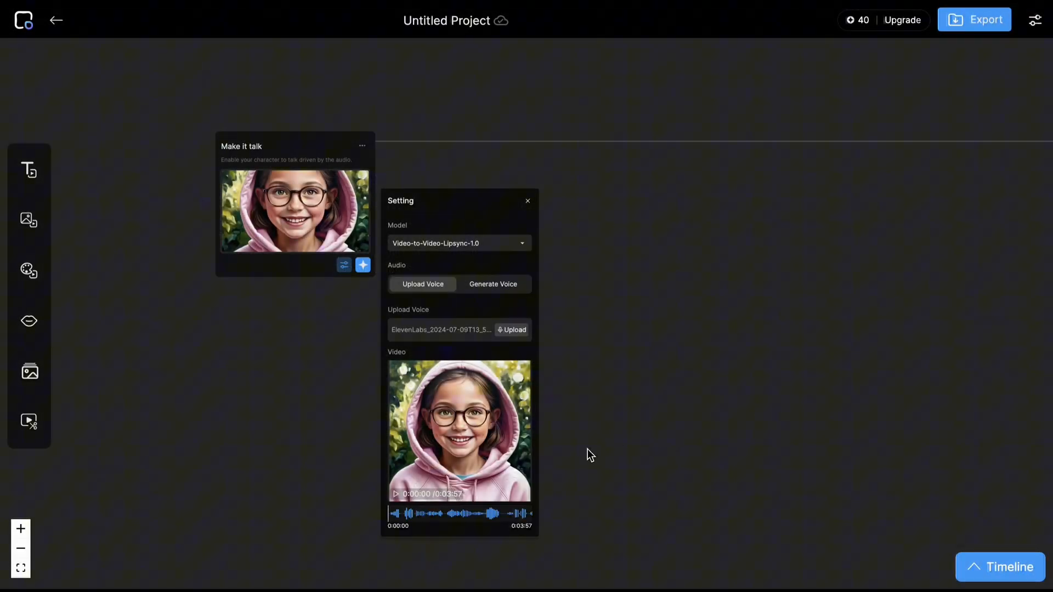
left_click(363, 265)
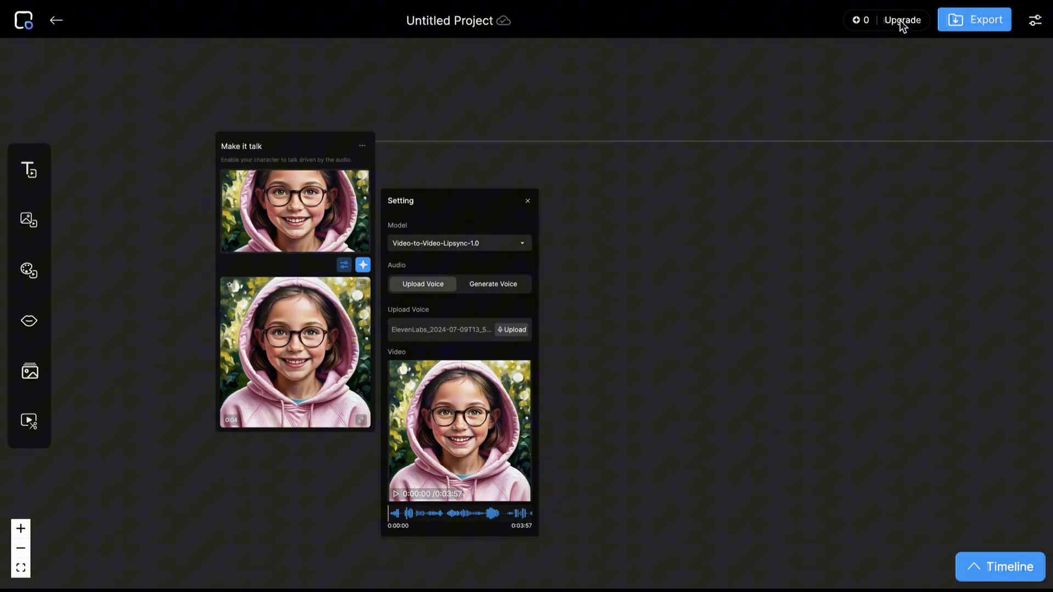
- Bring up Morph Studio's Upgrade plans listing Free through Unlimited tiers with 120 credits/month on Free
left_click(902, 19)
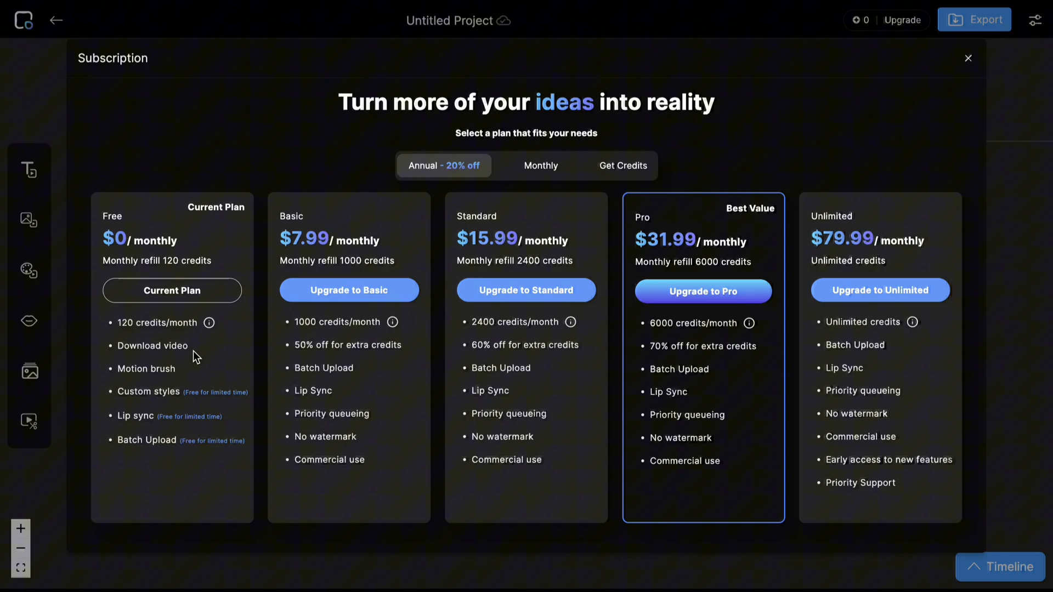
mouse_move(211, 322)
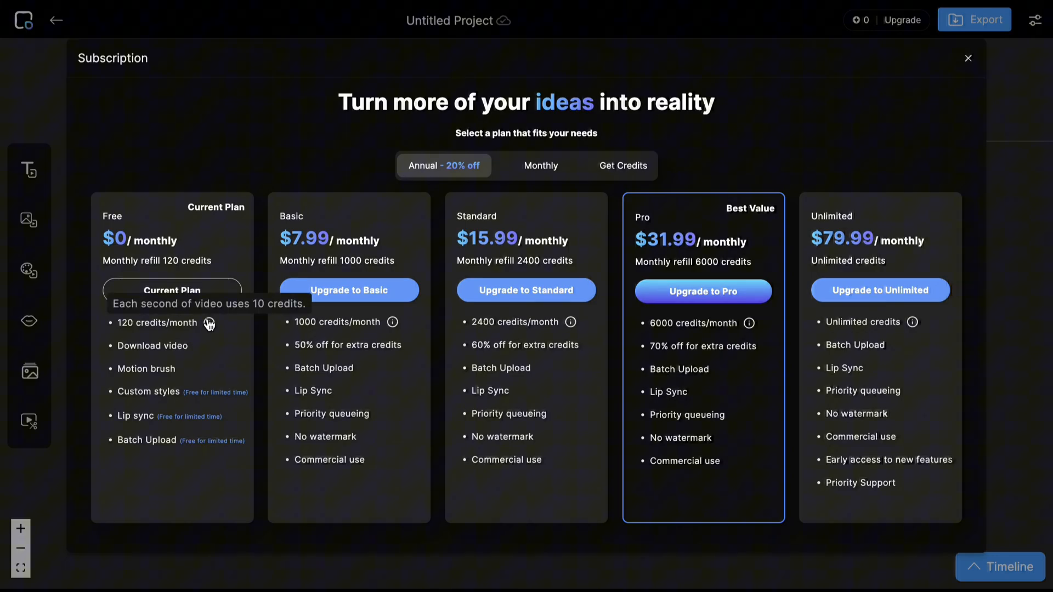
mouse_move(437, 316)
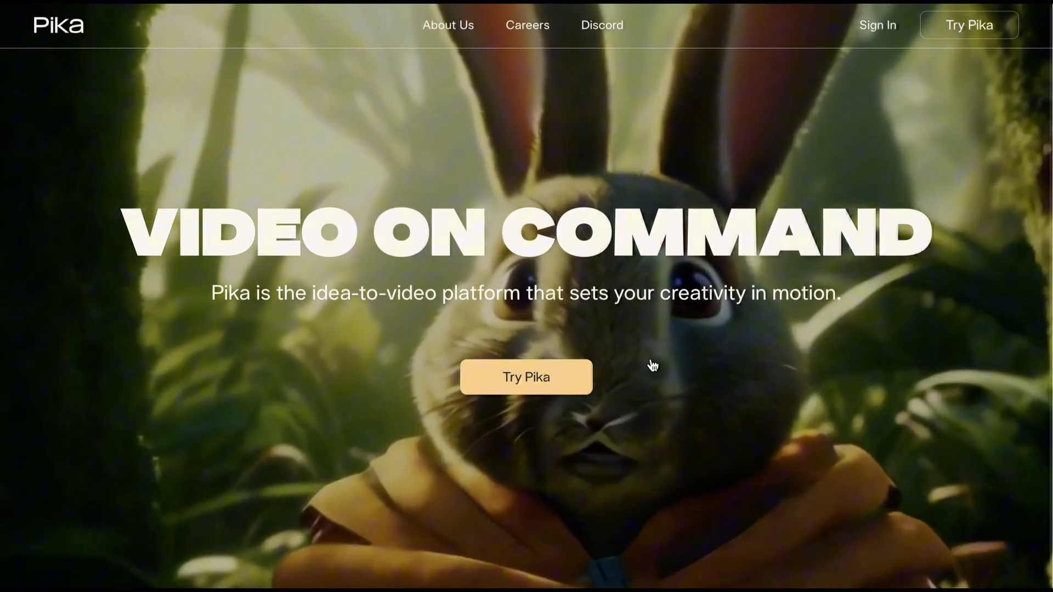
- Lip-sync the uploaded hooded-woman video to the ElevenLabs MP3 voice clip and generate it in Pika
left_click(526, 376)
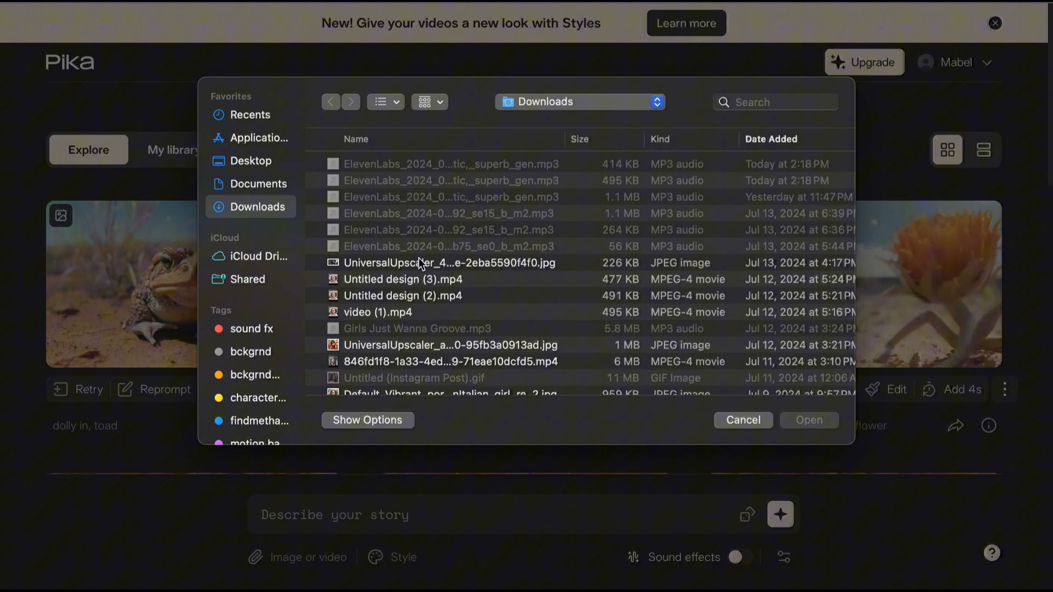
left_click(743, 421)
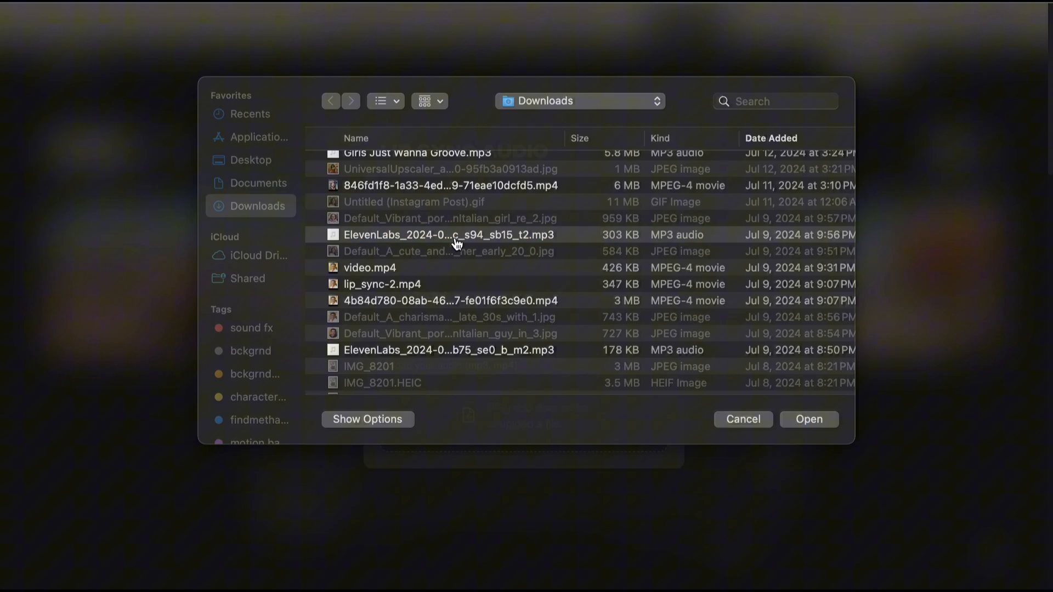
left_click(808, 420)
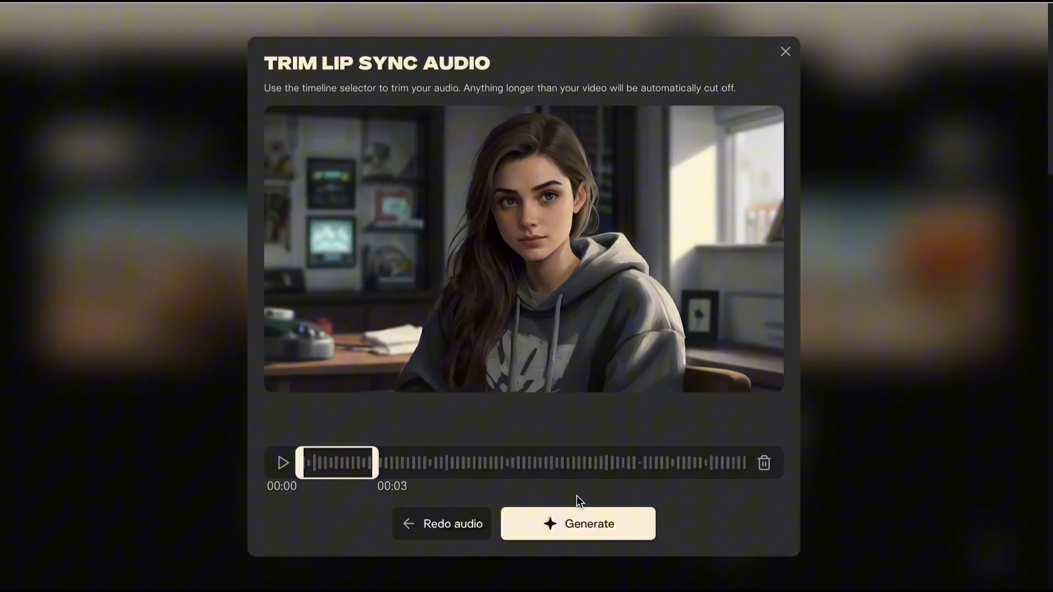
left_click(577, 524)
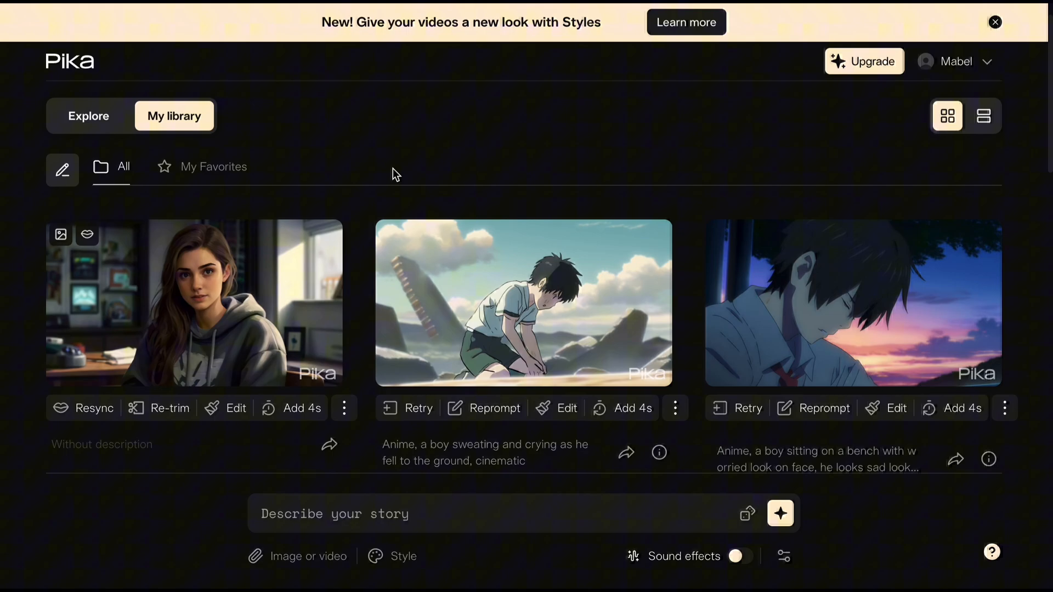
- Bring up Pika's Upgrade pricing from free Basic with 250 credits through Standard, Unlimited and Pro
left_click(864, 61)
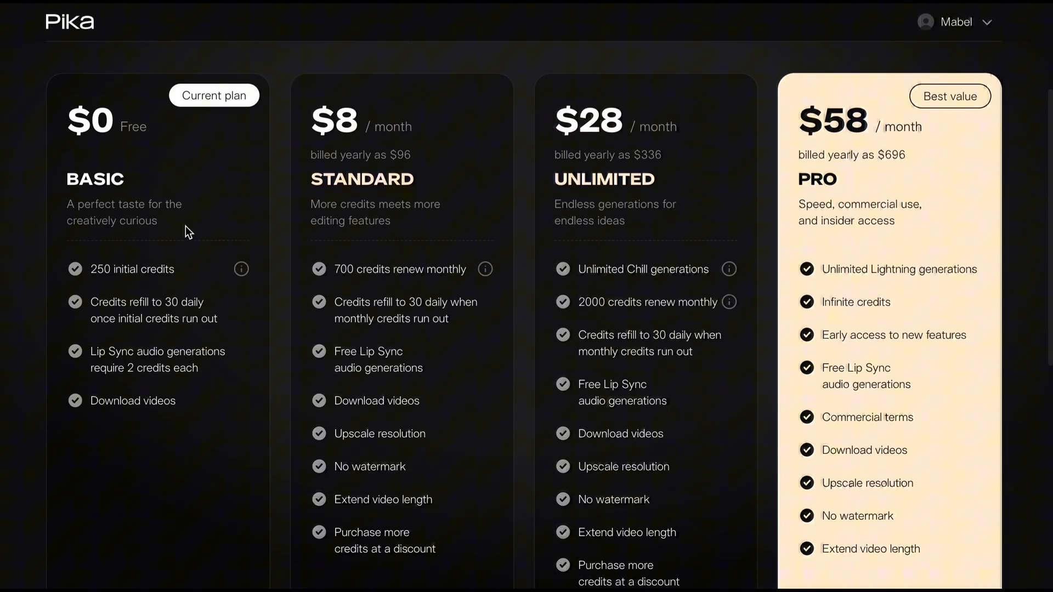
mouse_move(181, 453)
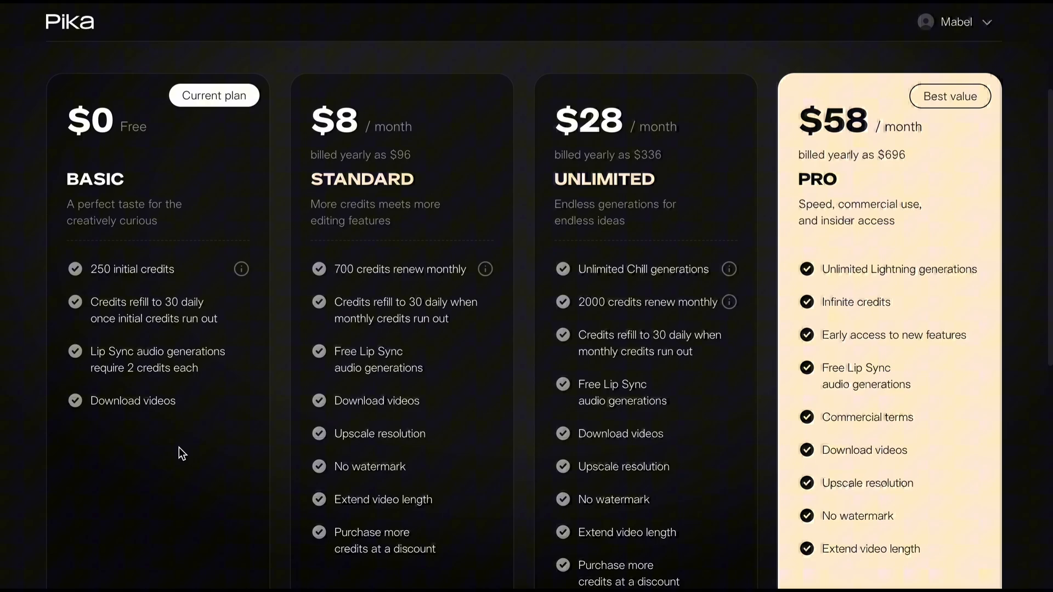